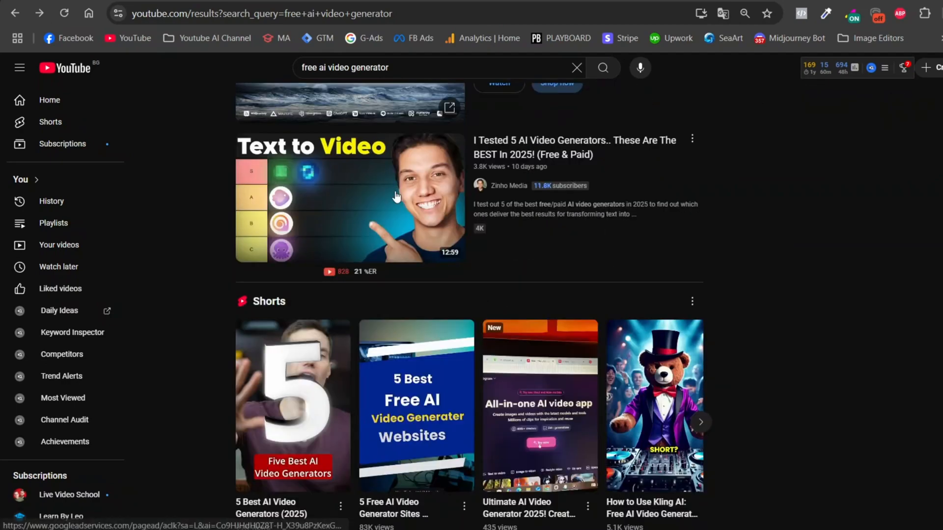
Step: Scroll down through the DIGEN page
scroll(down, 3)
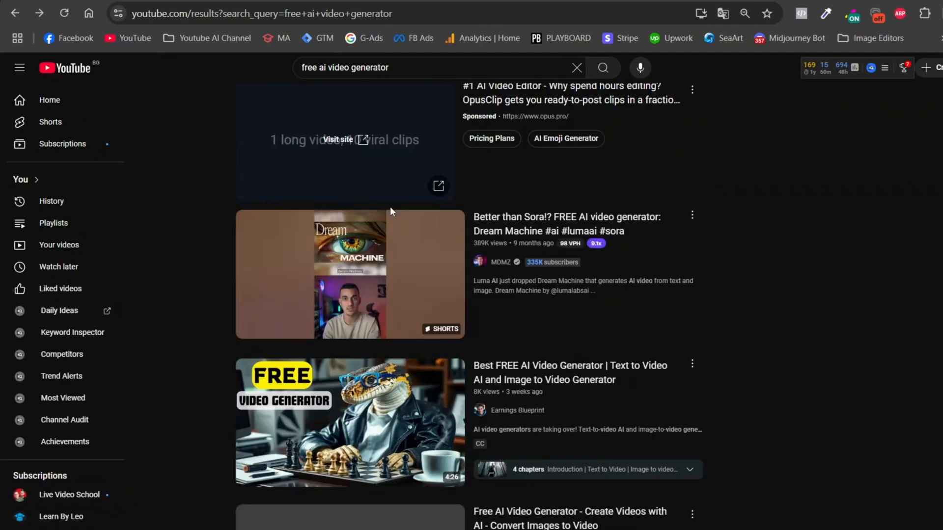
scroll(down, 3)
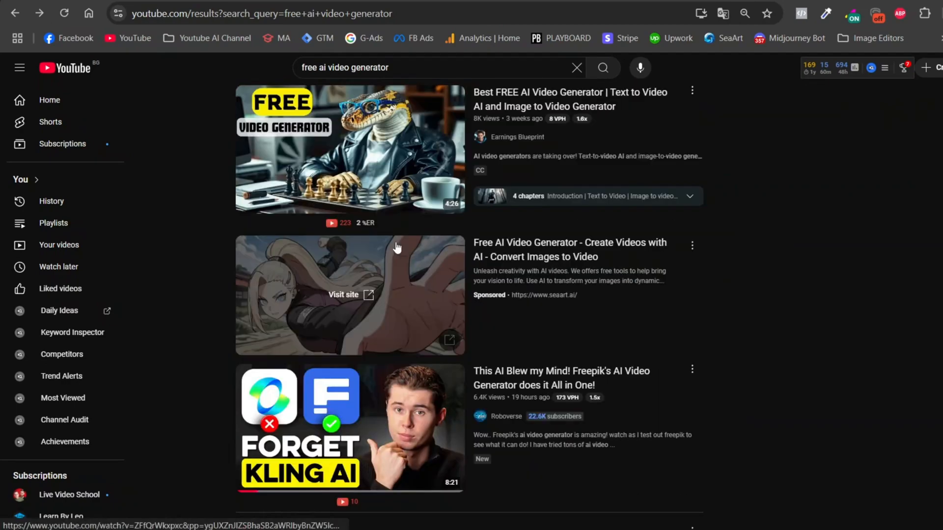
click(343, 295)
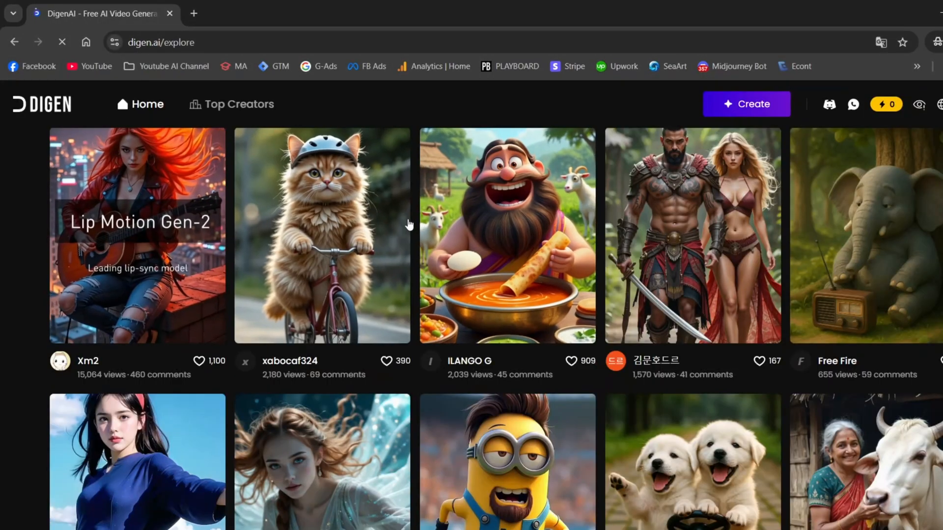
scroll(down, 3)
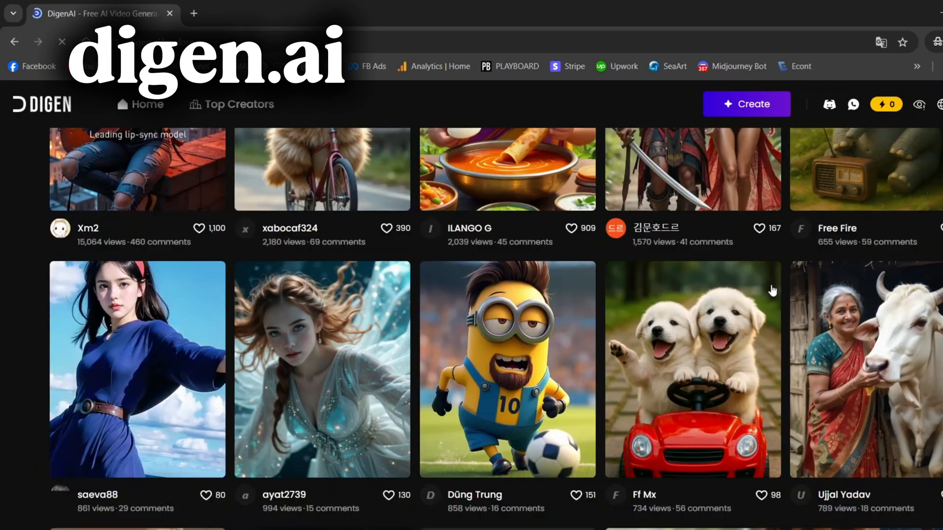
scroll(down, 3)
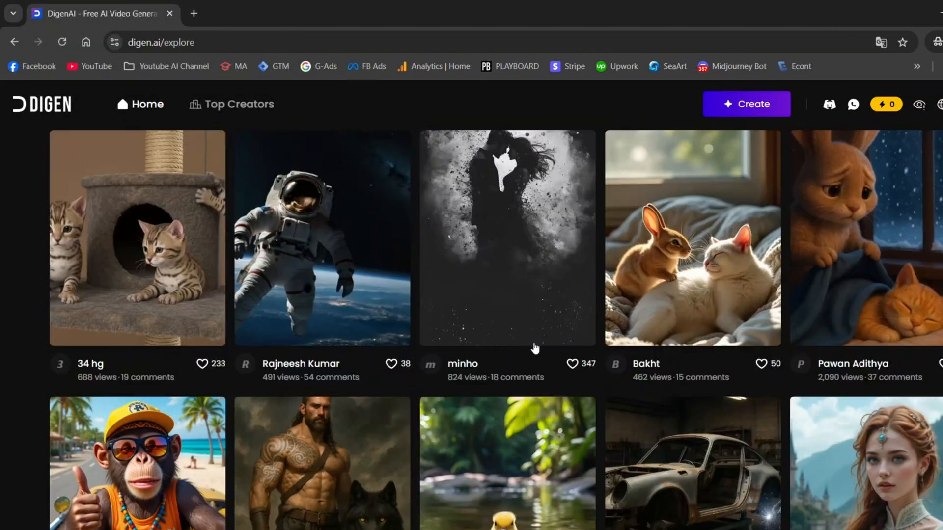
scroll(down, 3)
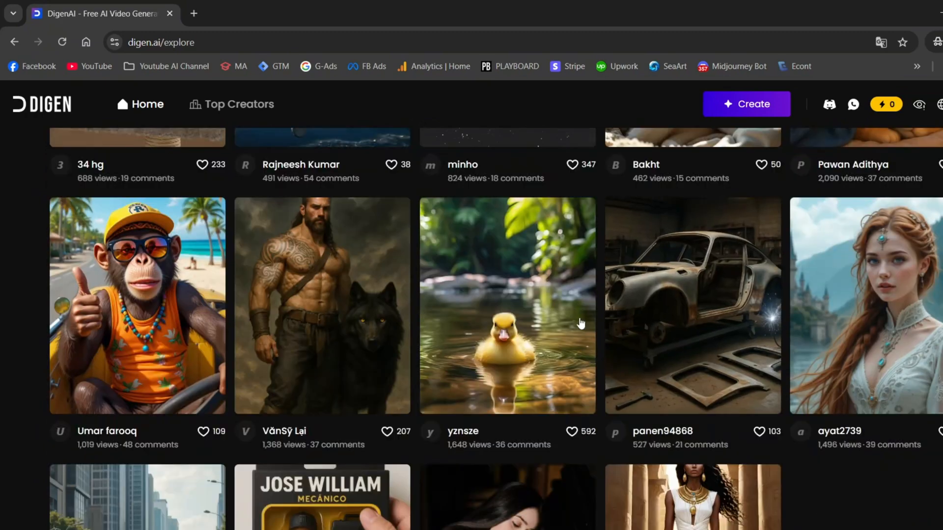
scroll(down, 3)
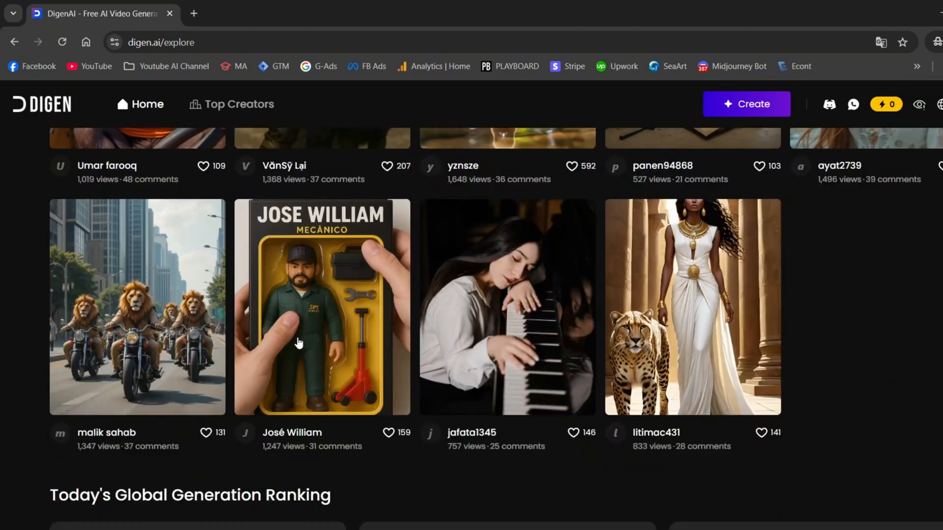
scroll(down, 3)
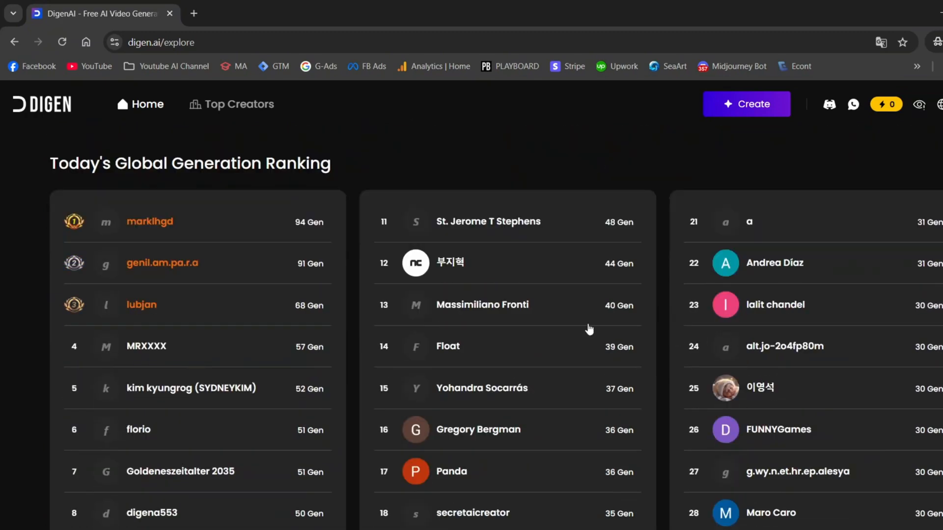
mouse_move(540, 323)
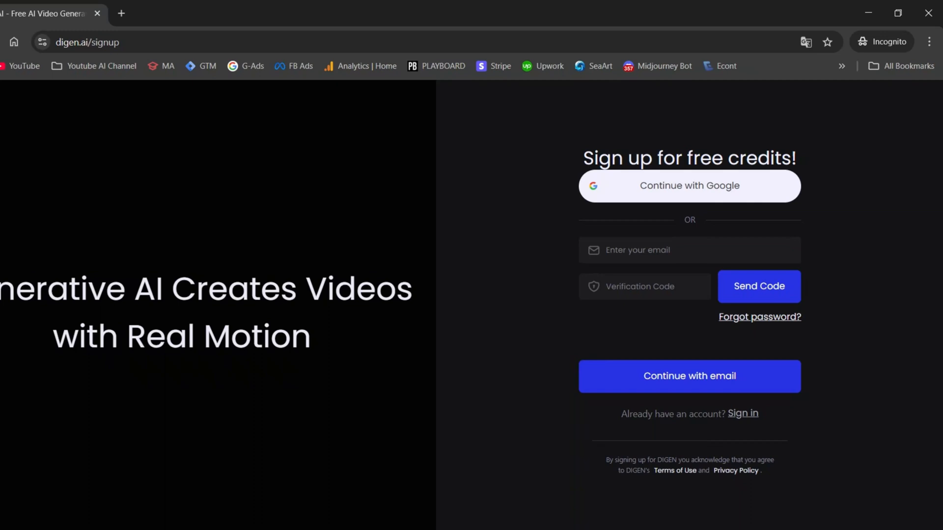
Step: Visit the sign-in form, skip Google sign-in, and return to 'Sign up for free'
click(743, 414)
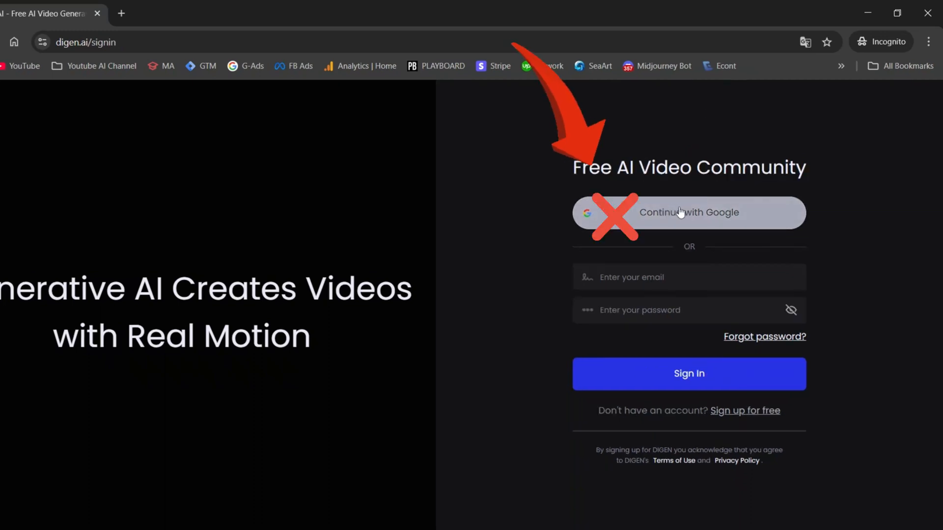
click(661, 310)
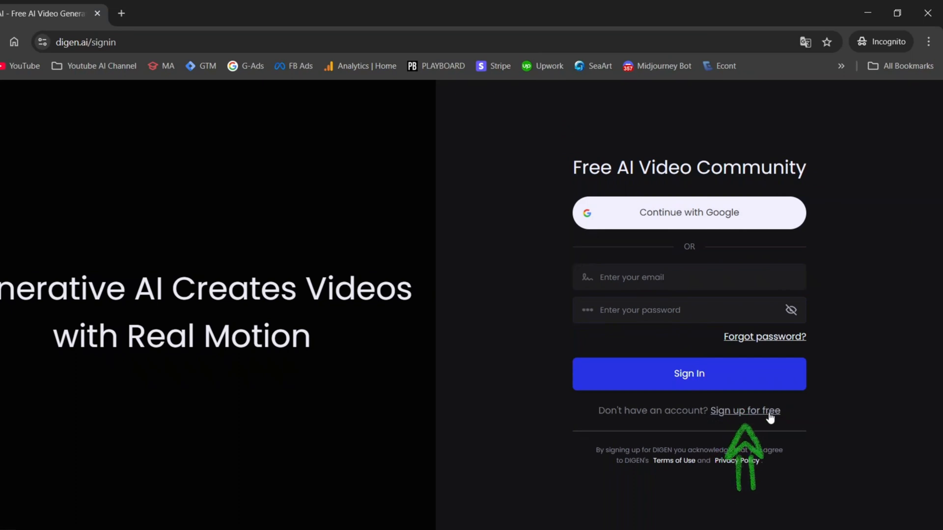
click(745, 411)
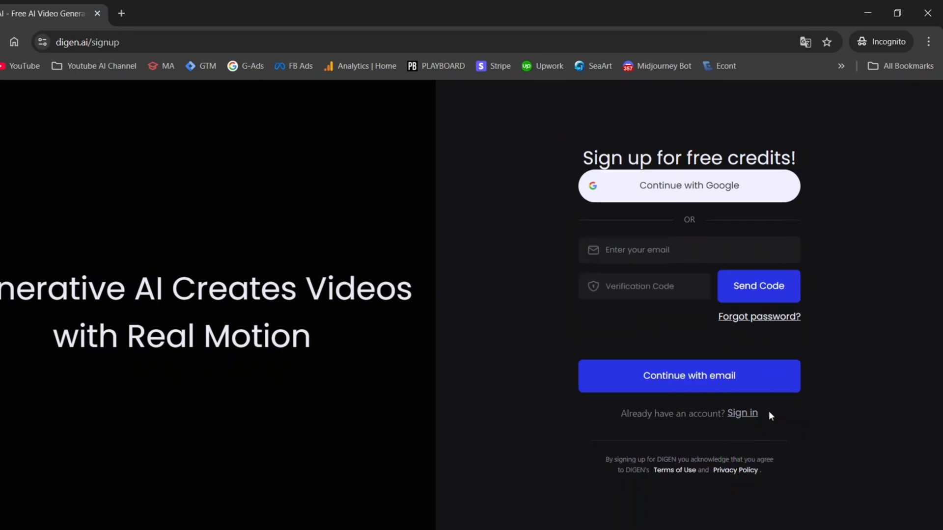
mouse_move(722, 270)
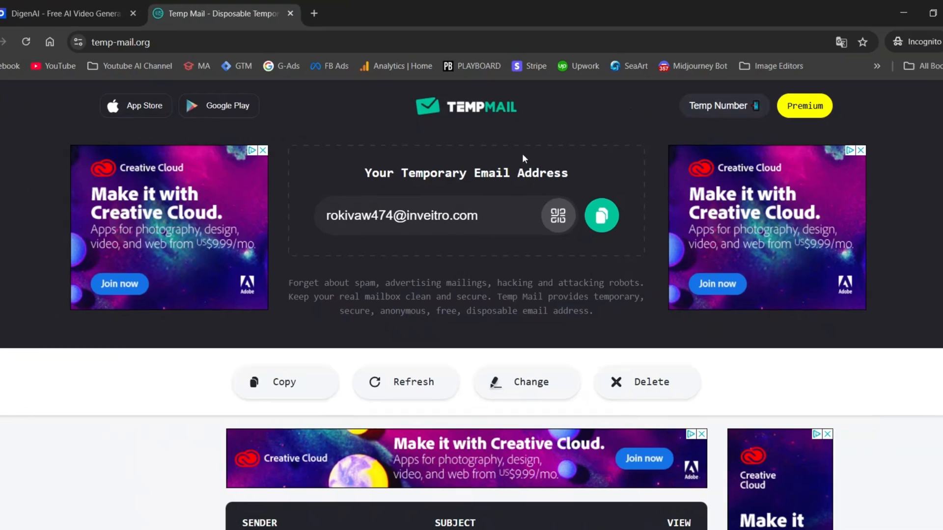
mouse_move(647, 382)
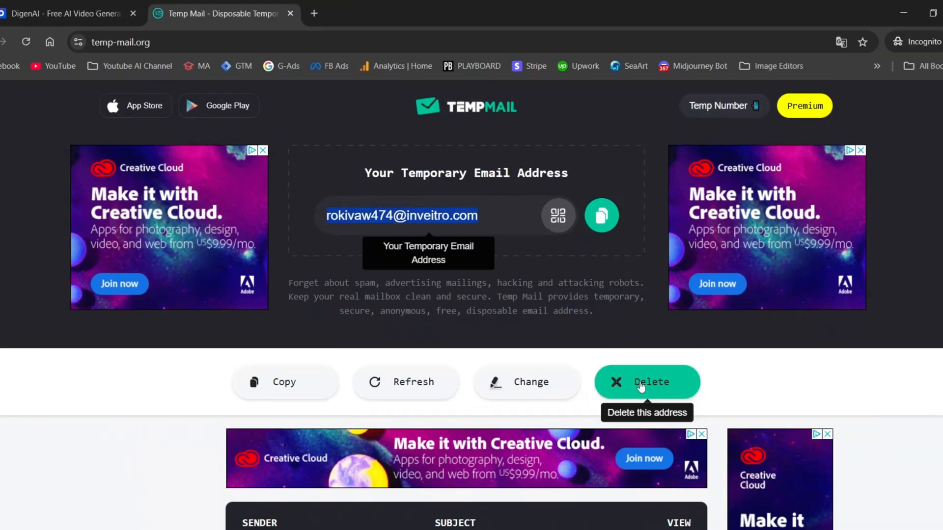
click(646, 382)
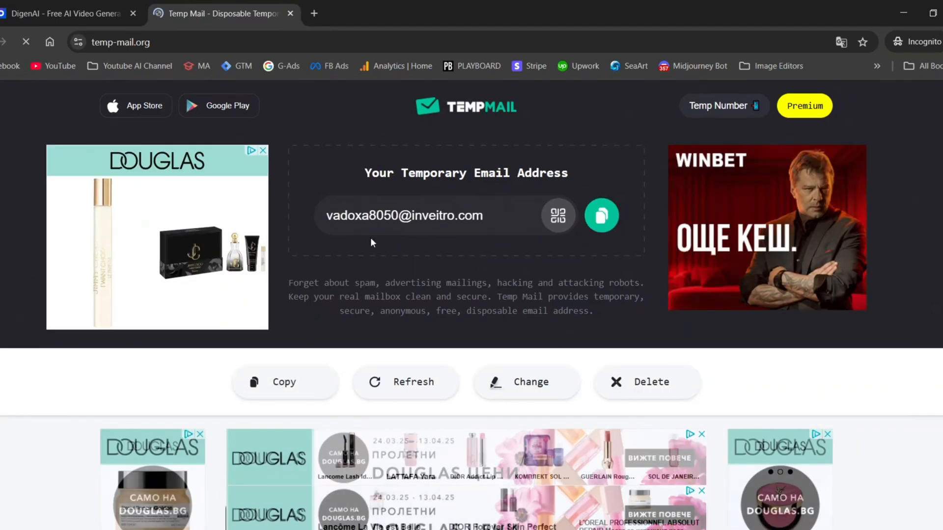
mouse_move(640, 217)
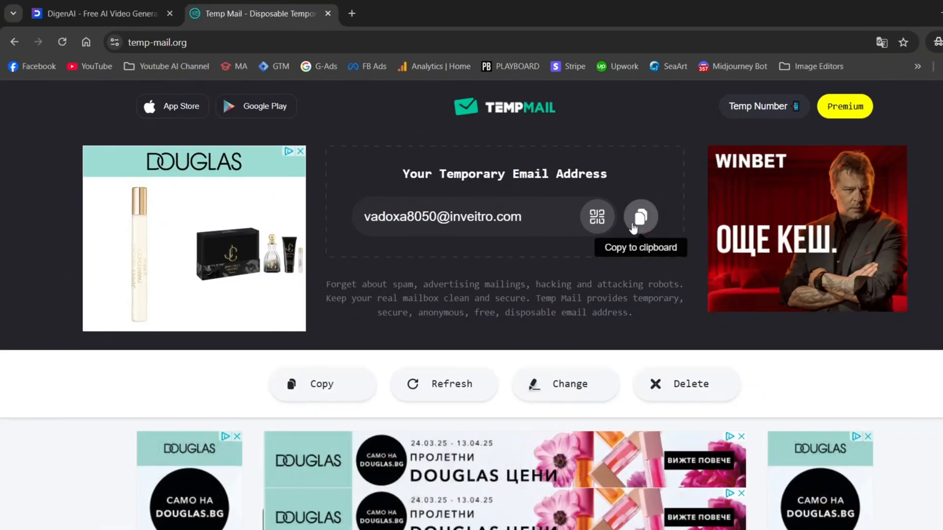
Step: Paste the temporary address into DIGEN's email field and send the verification code
right_click(763, 251)
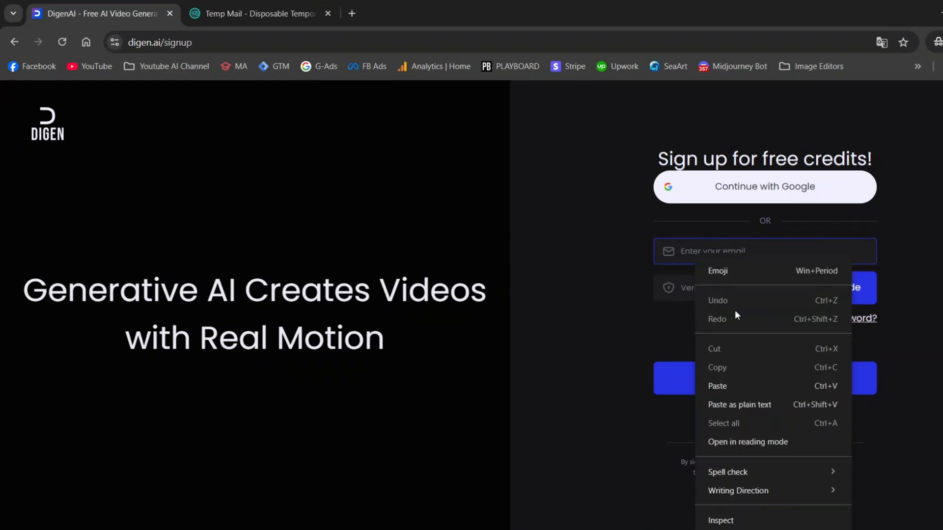
click(717, 386)
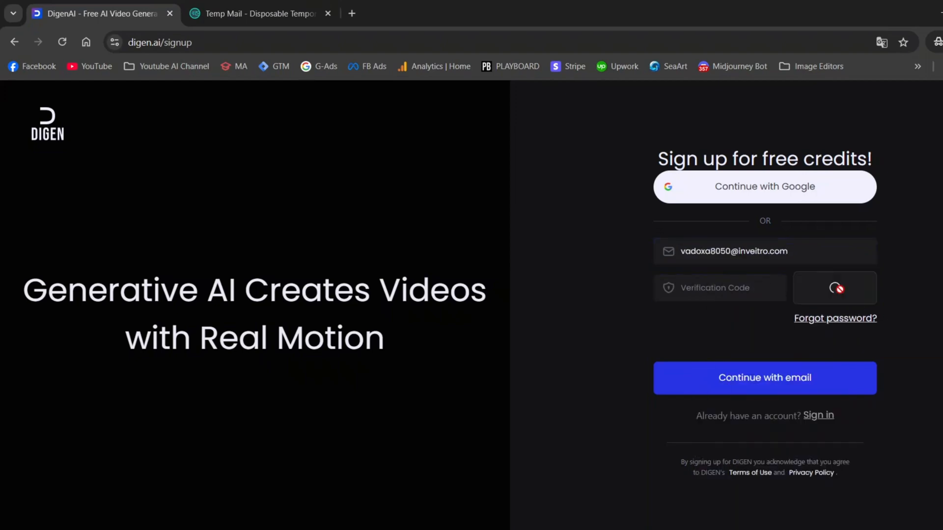
click(834, 287)
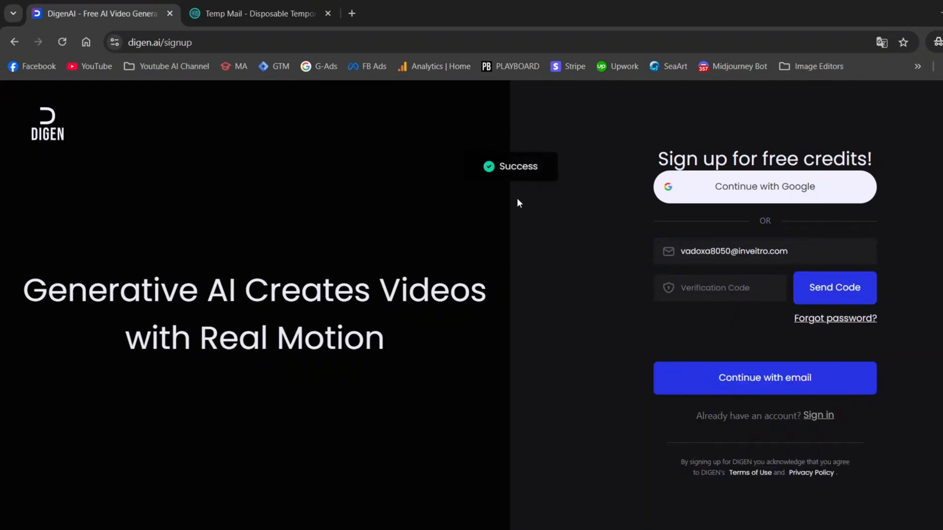
click(259, 14)
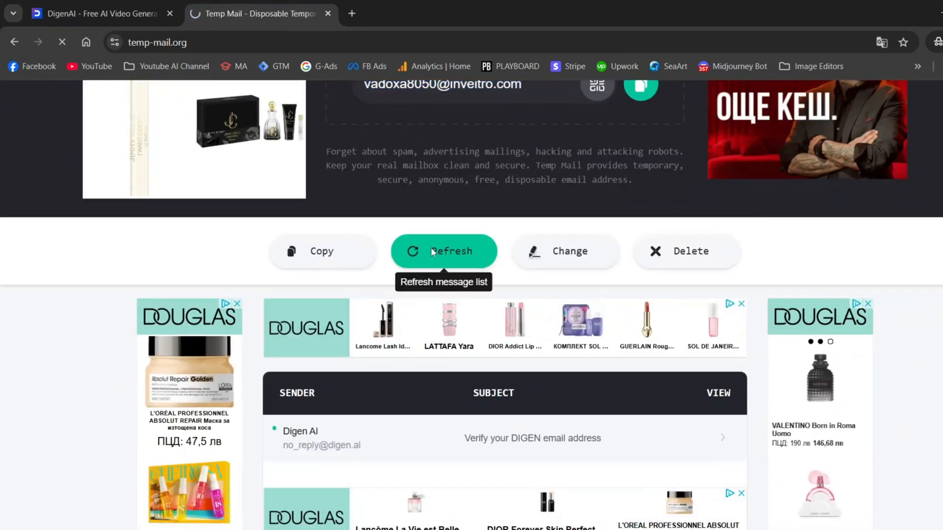
Step: Open the 'Verify your DIGEN email address' message and take its verification code
click(444, 251)
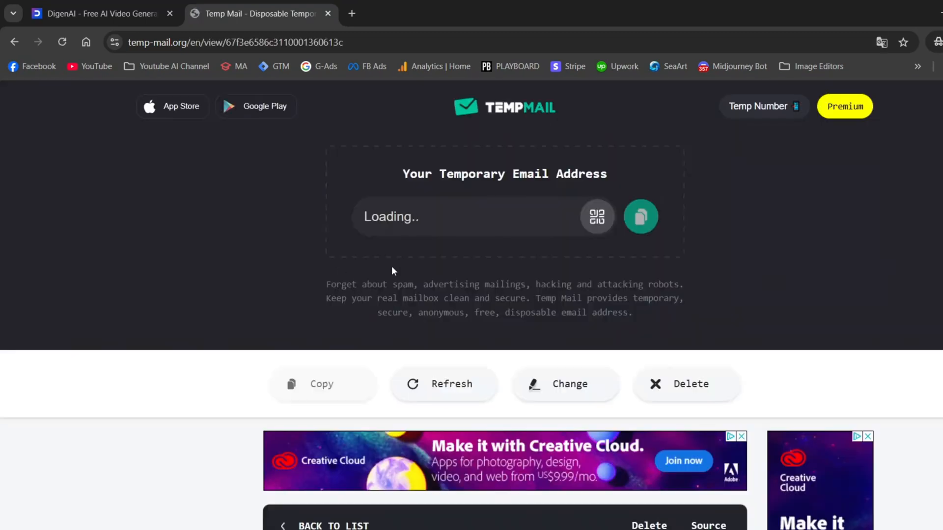
scroll(down, 3)
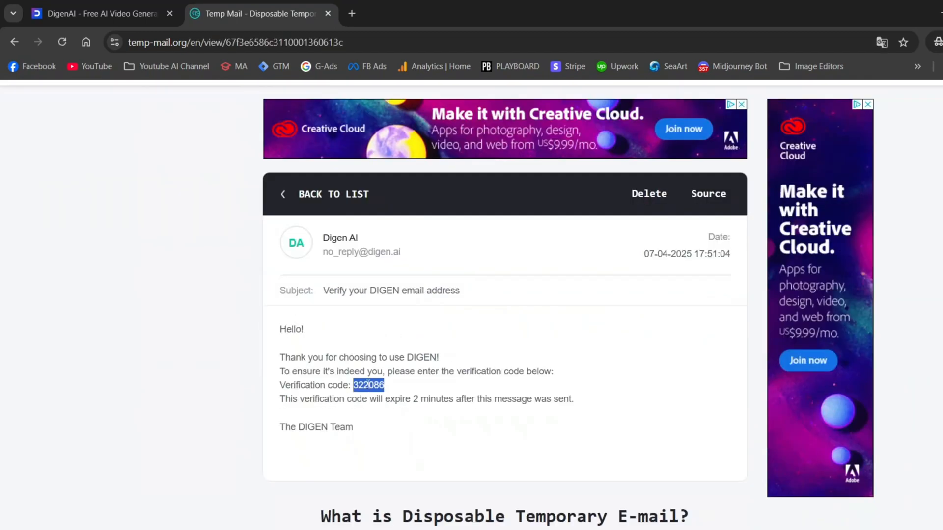
click(97, 13)
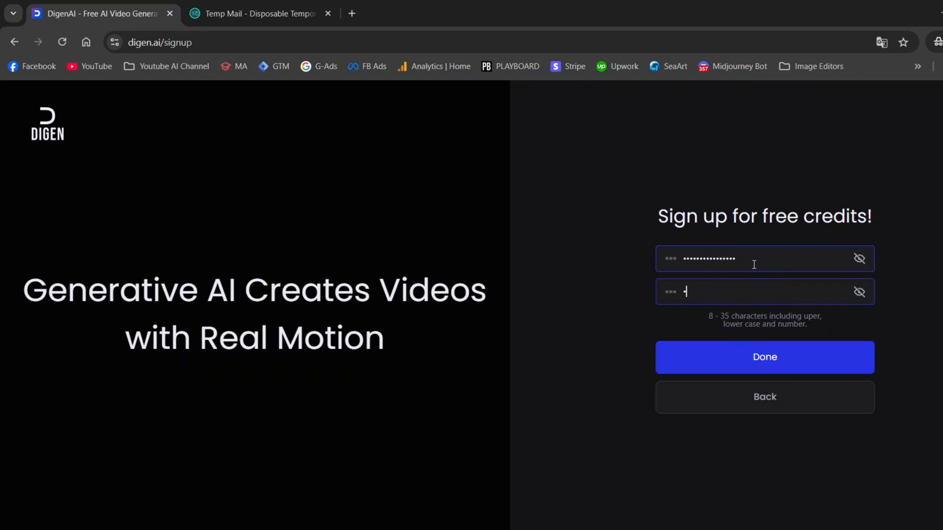
Step: Confirm the password and finish sign-up, landing on explore with 300 credits
click(764, 357)
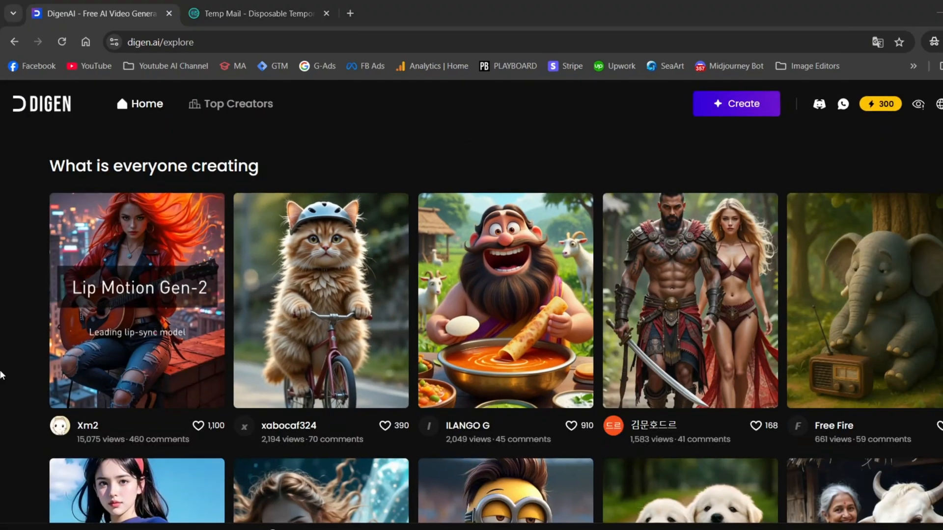
mouse_move(819, 157)
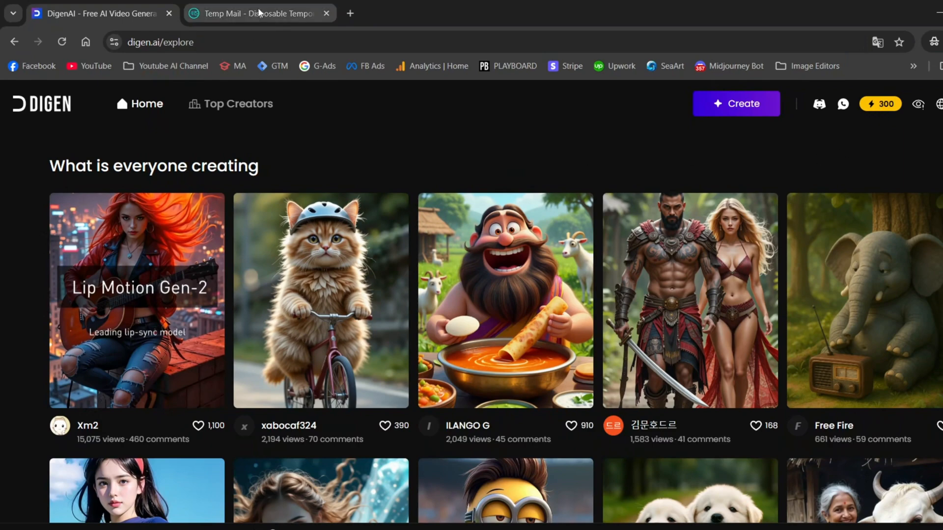
Step: In the Temp Mail inbox, generate another disposable address and copy it to the clipboard
click(259, 14)
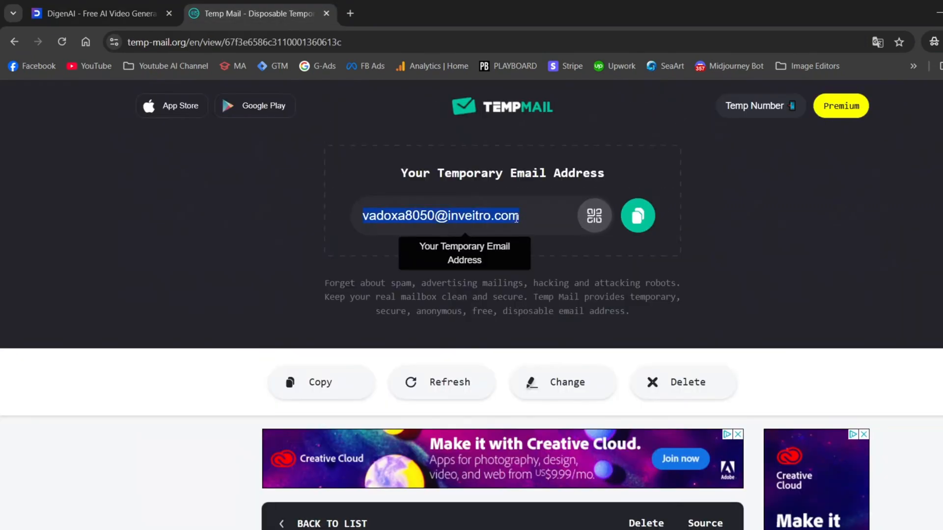
click(442, 382)
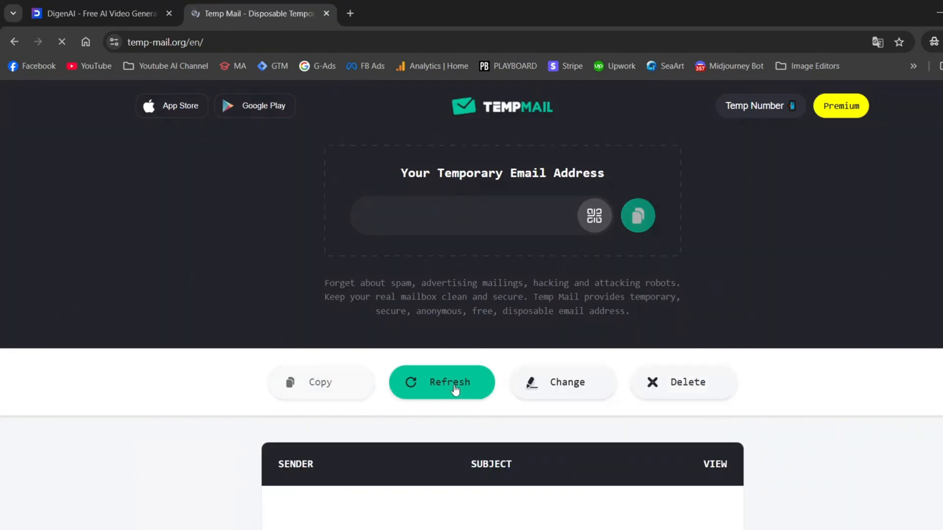
click(441, 382)
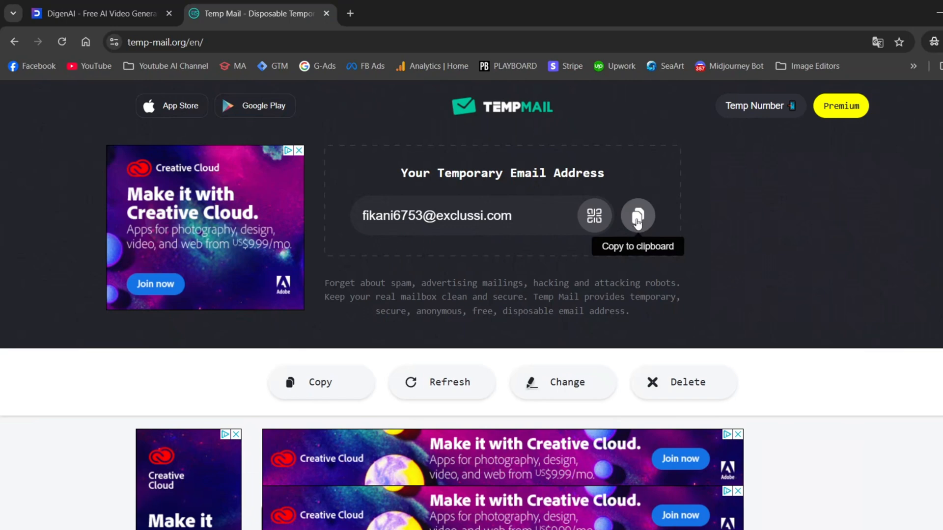
click(637, 216)
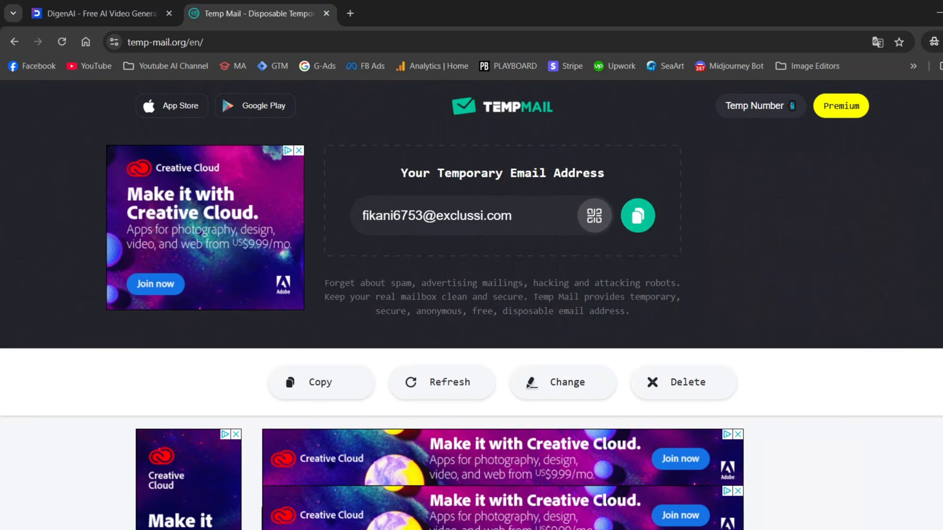
click(90, 14)
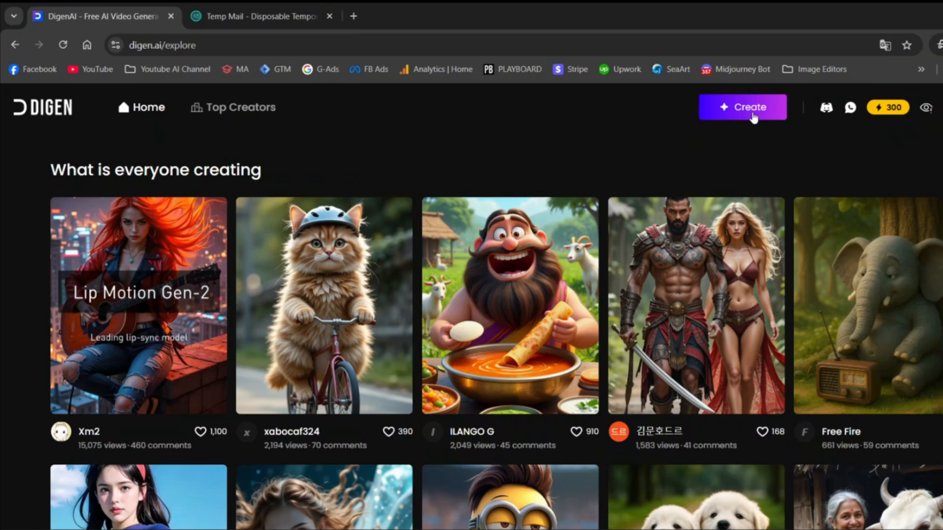
Step: Launch DIGEN's Create workspace in a new tab, showing the Lip Motion Gen-2 popup
click(741, 107)
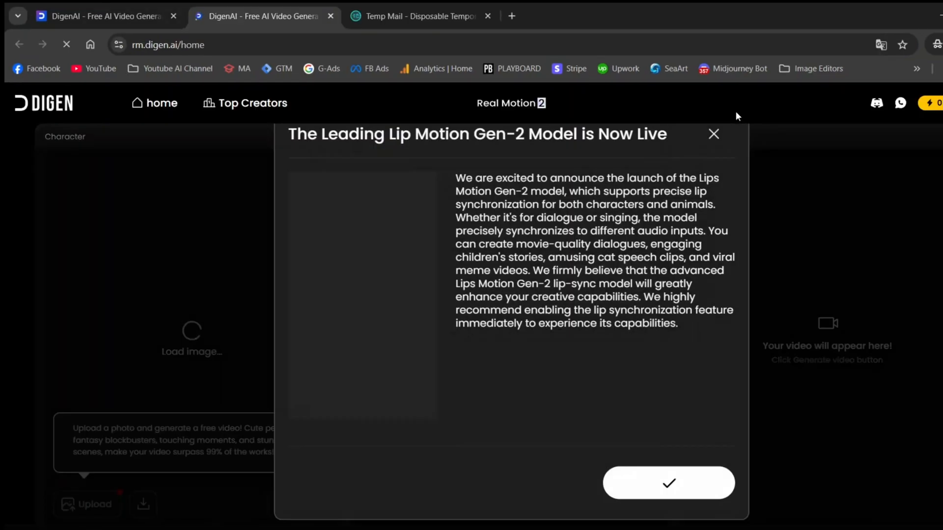
Step: Upload the woman-with-golden-retriever photo as the character, leaving music unselected
click(667, 483)
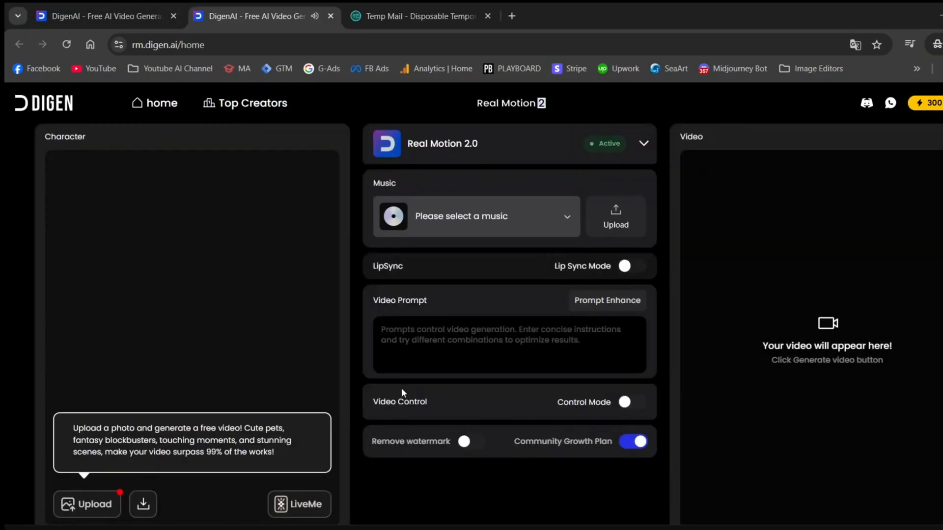
scroll(down, 3)
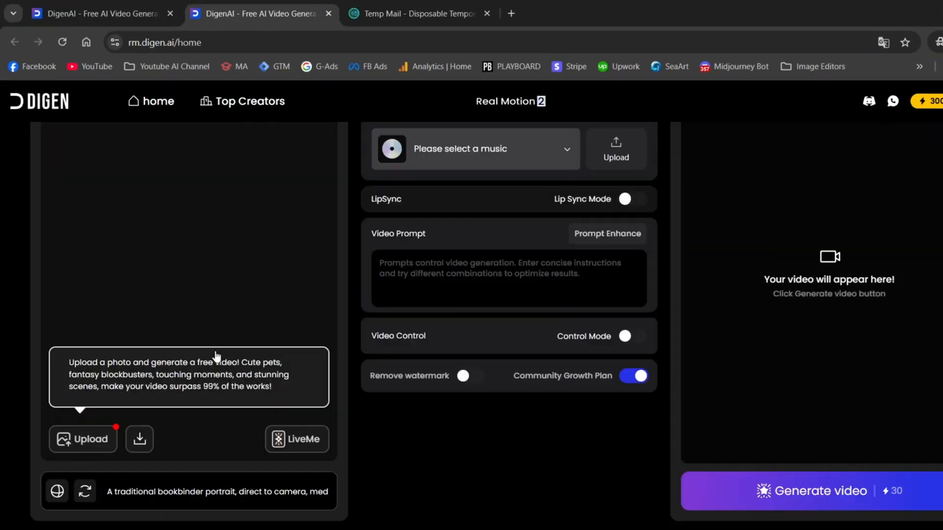
click(83, 439)
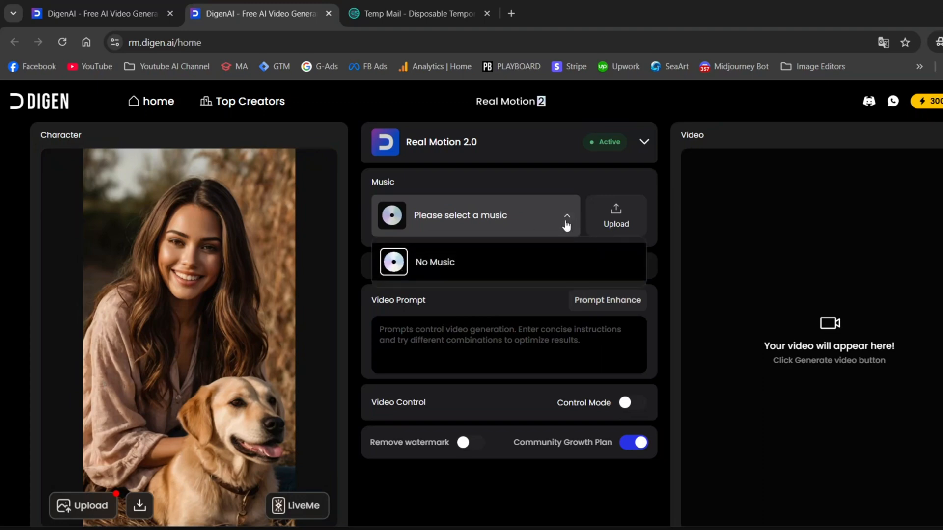
click(565, 215)
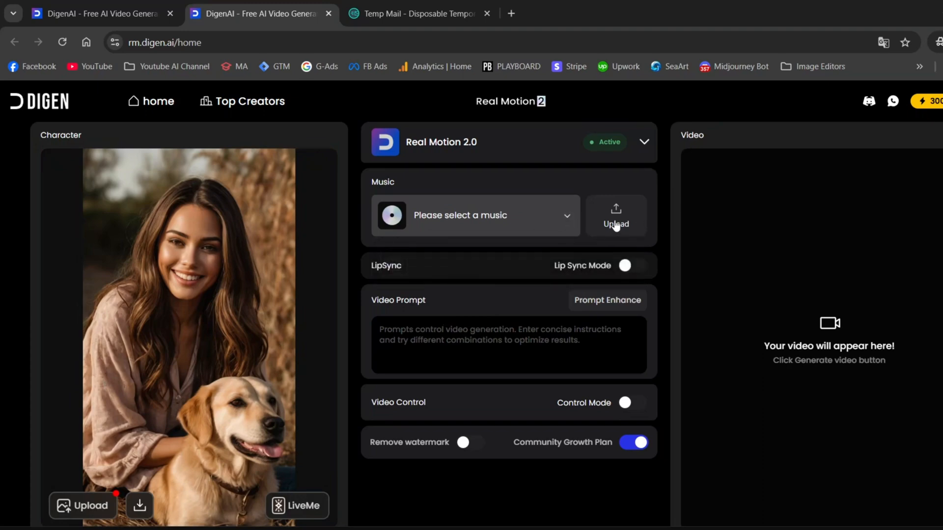
Step: Paste the cinematic slow-motion scene prompt into the Video Prompt box
right_click(451, 343)
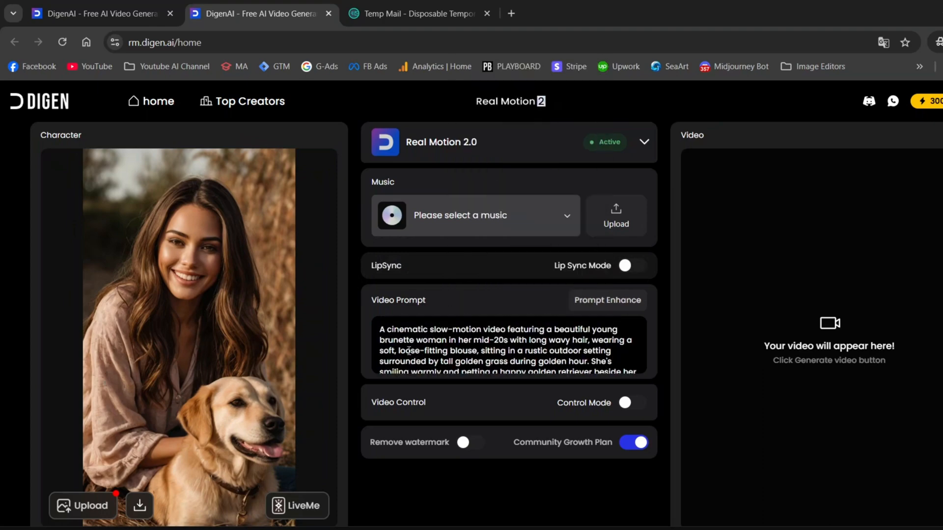
scroll(down, 3)
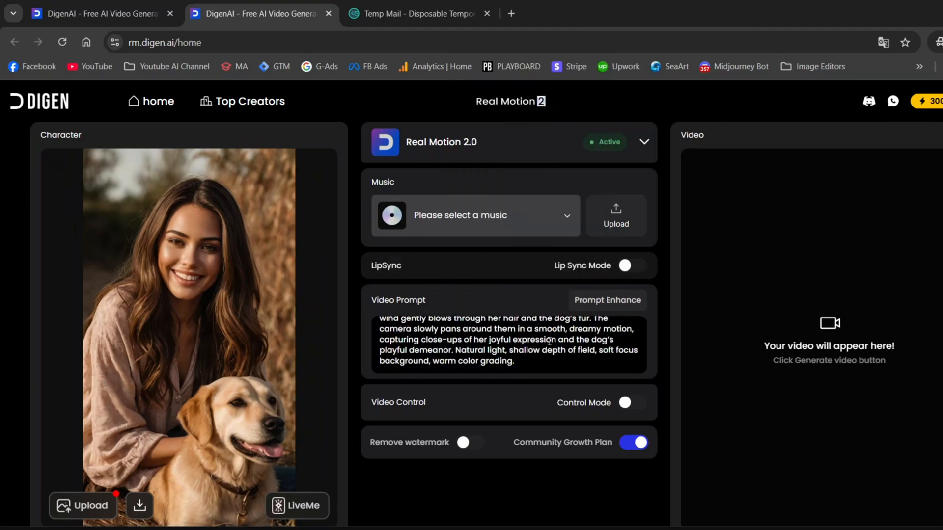
scroll(down, 3)
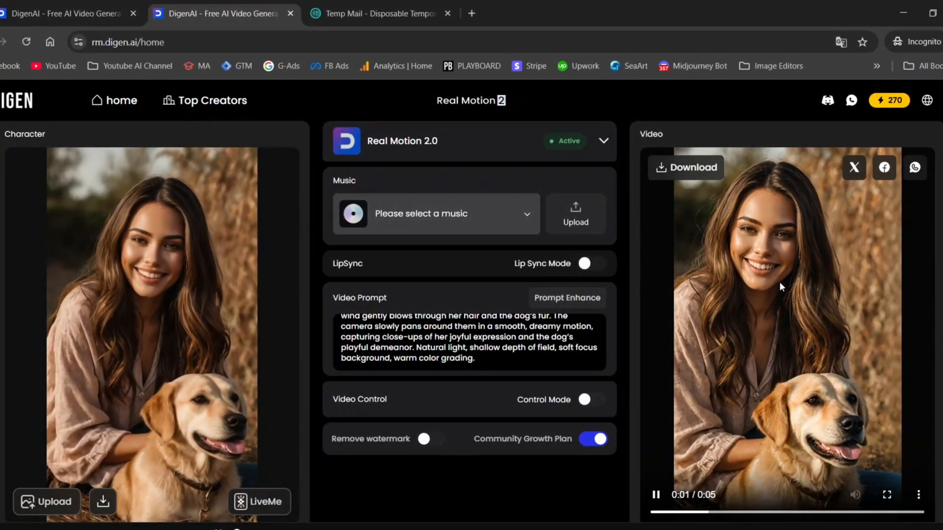
Step: Watch the generated woman-and-dog clip full screen, then exit with Esc
scroll(down, 3)
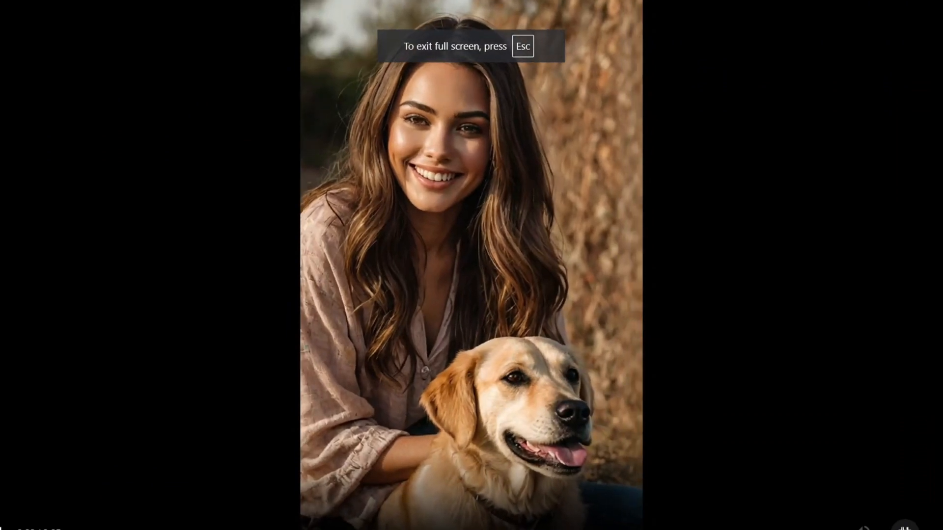
key(Escape)
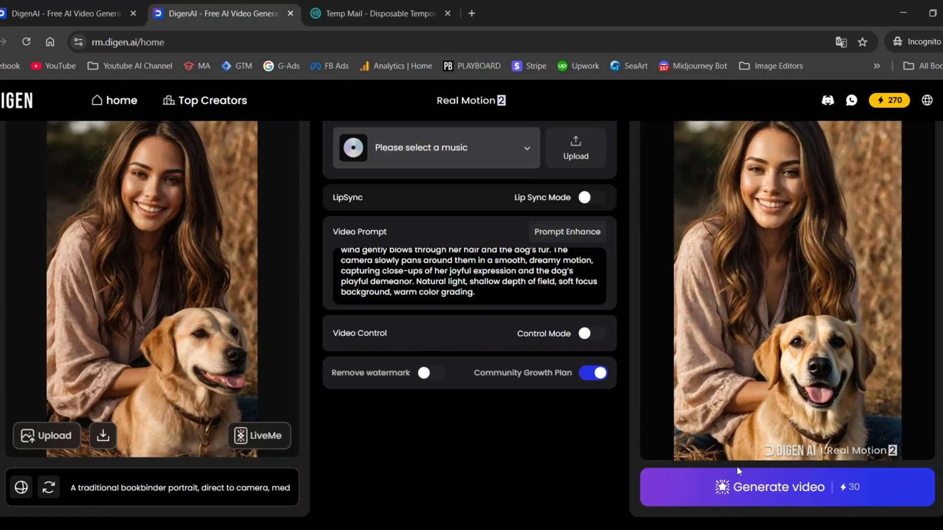
click(656, 13)
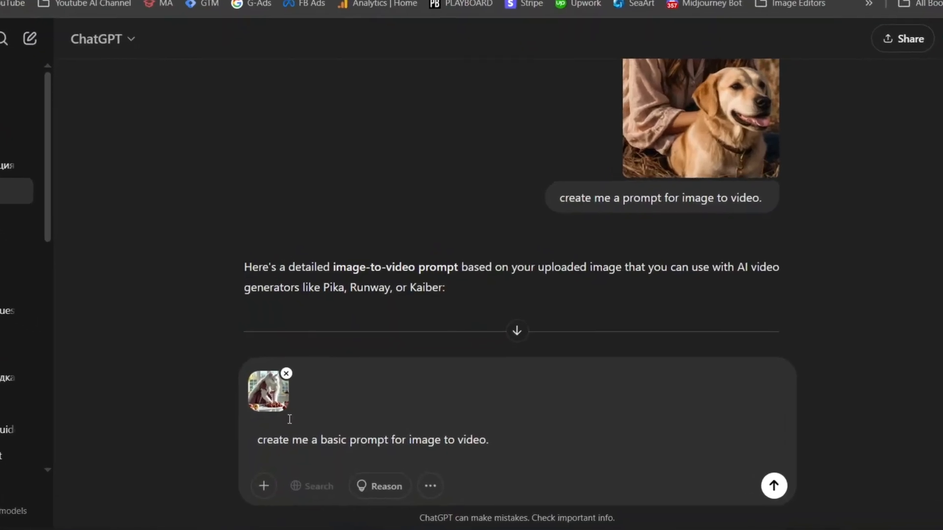
Step: Send 'create me a basic prompt for image to video.' with the cat image attached
click(774, 486)
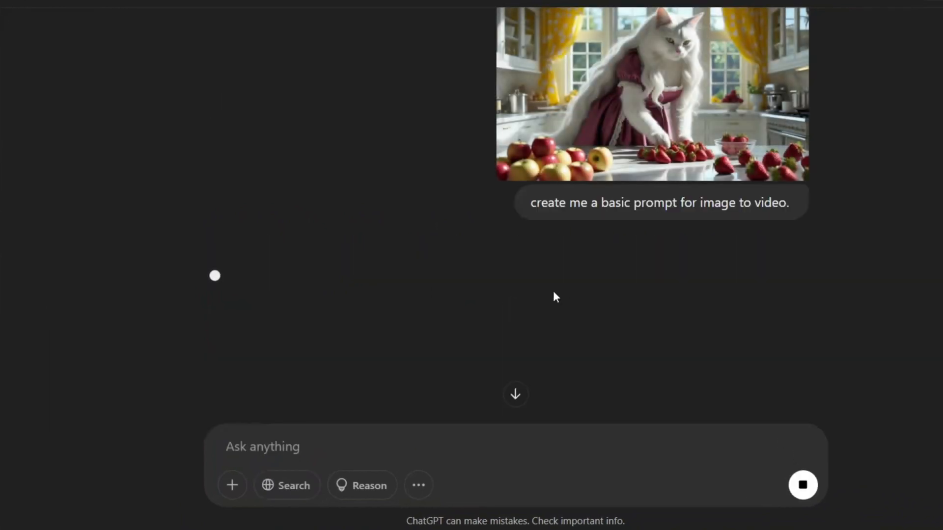
mouse_move(617, 227)
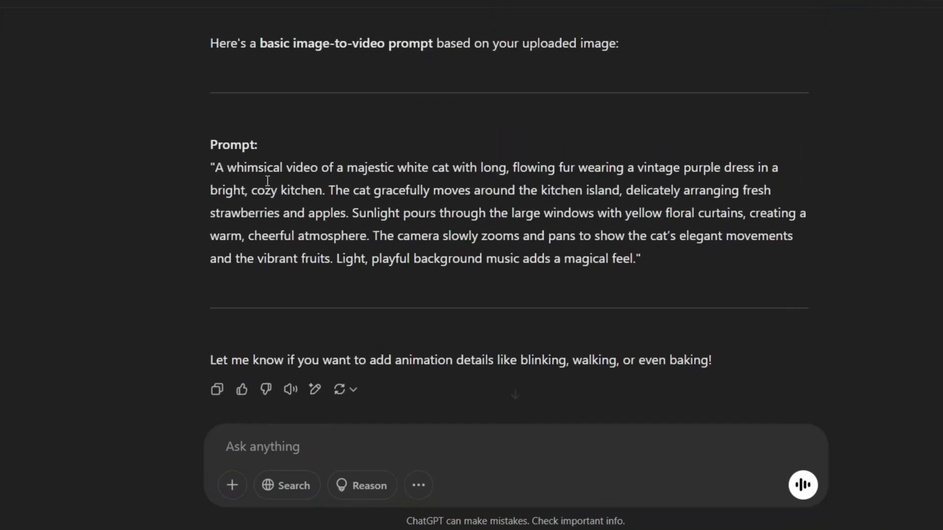
mouse_move(435, 225)
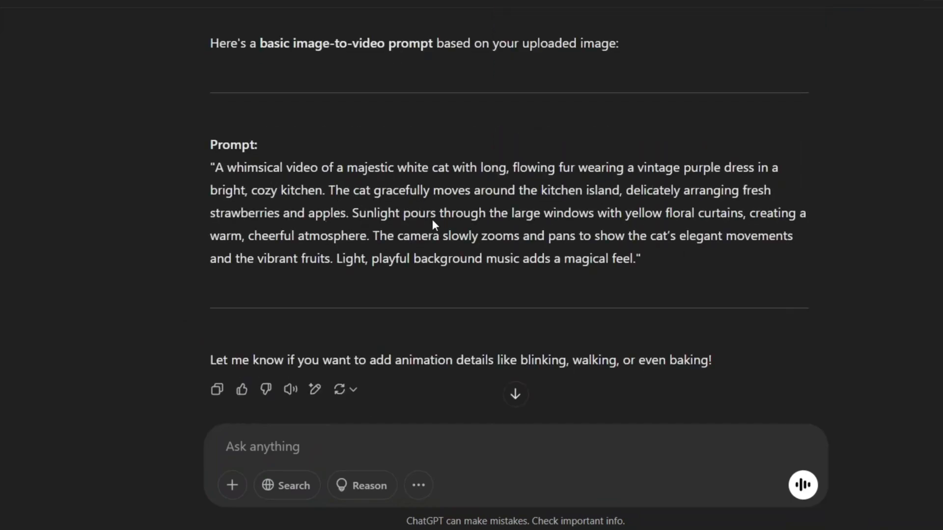
mouse_move(82, 453)
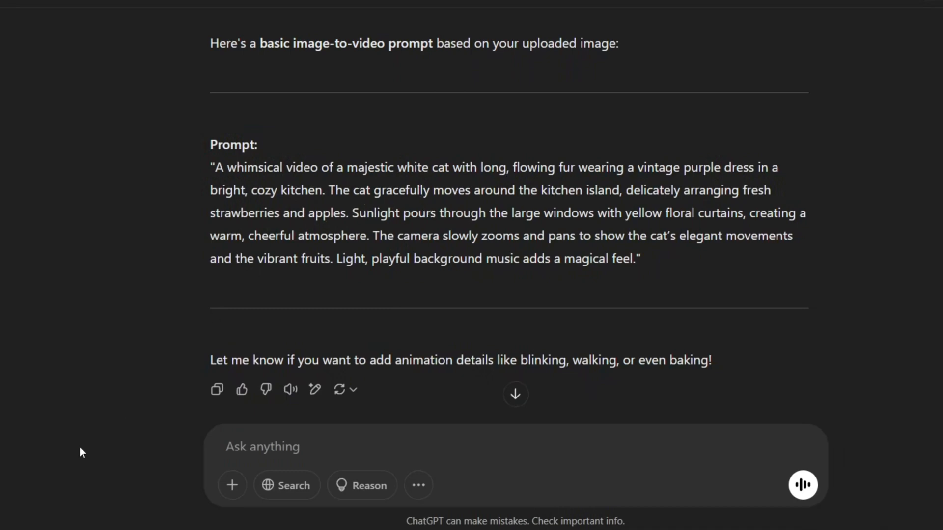
click(260, 13)
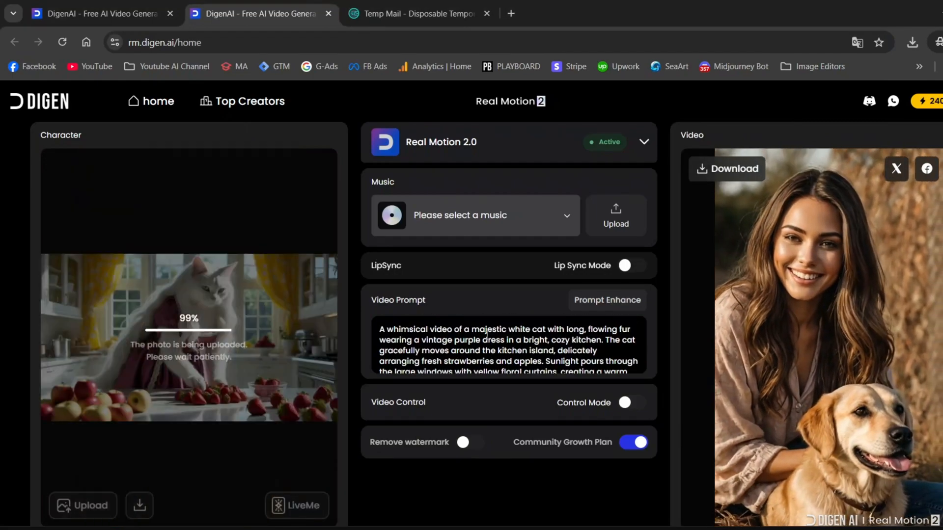
Step: Generate the whimsical white-cat kitchen video from the cat picture and ChatGPT prompt
scroll(down, 3)
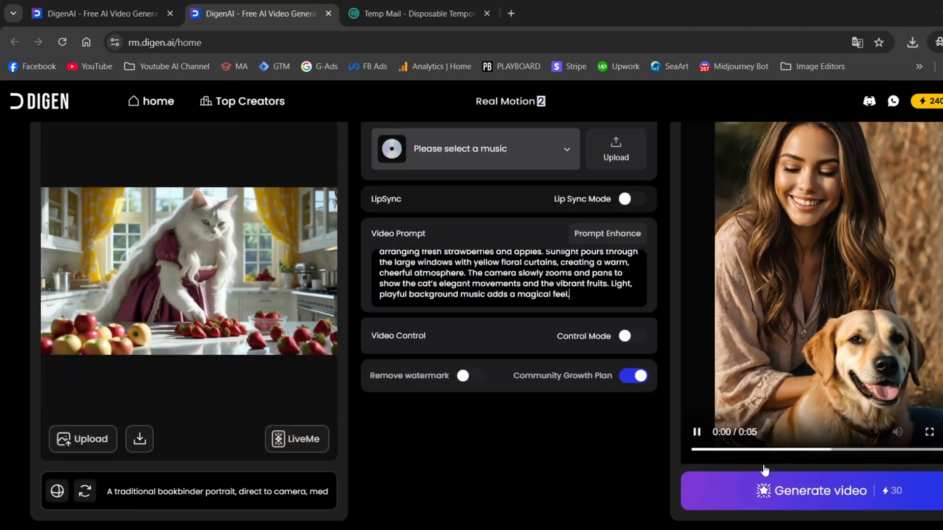
click(812, 491)
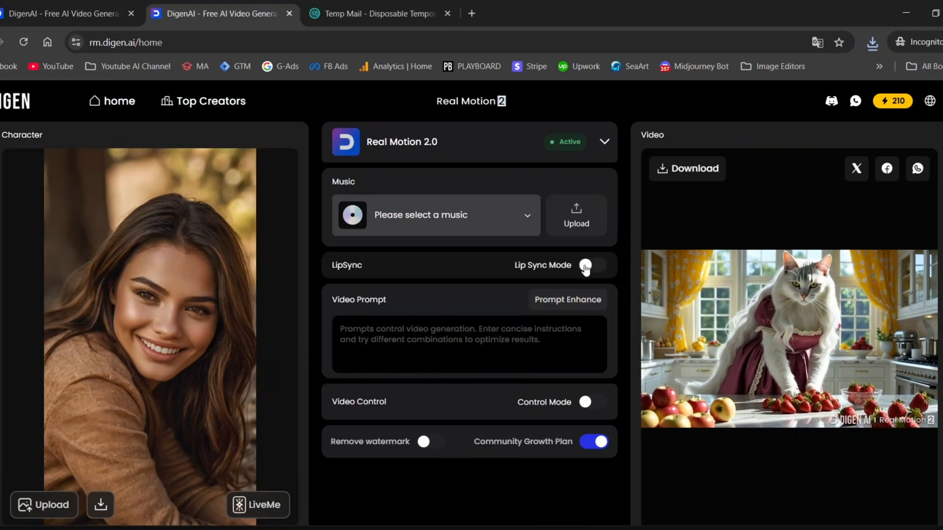
Step: Enable Lip Sync Mode and upload an audio clip to lip-sync the brown-haired woman portrait
click(591, 265)
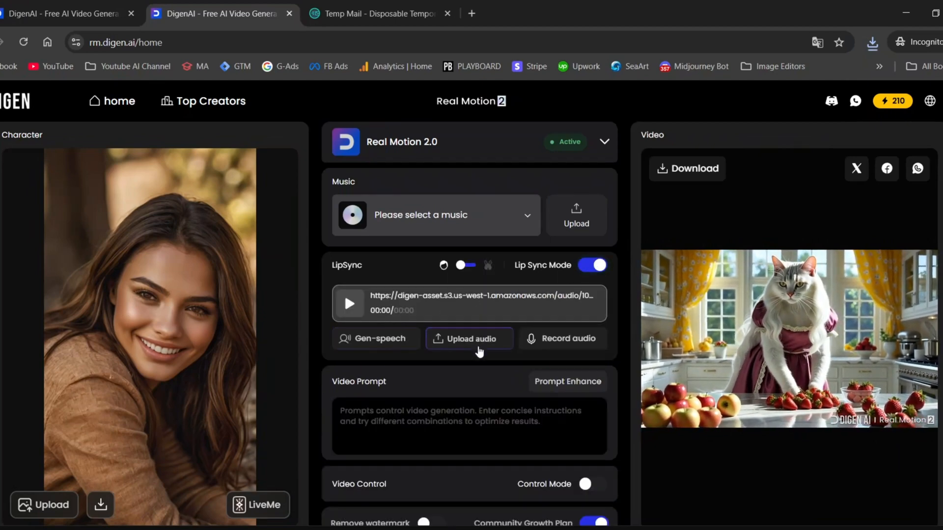
click(469, 337)
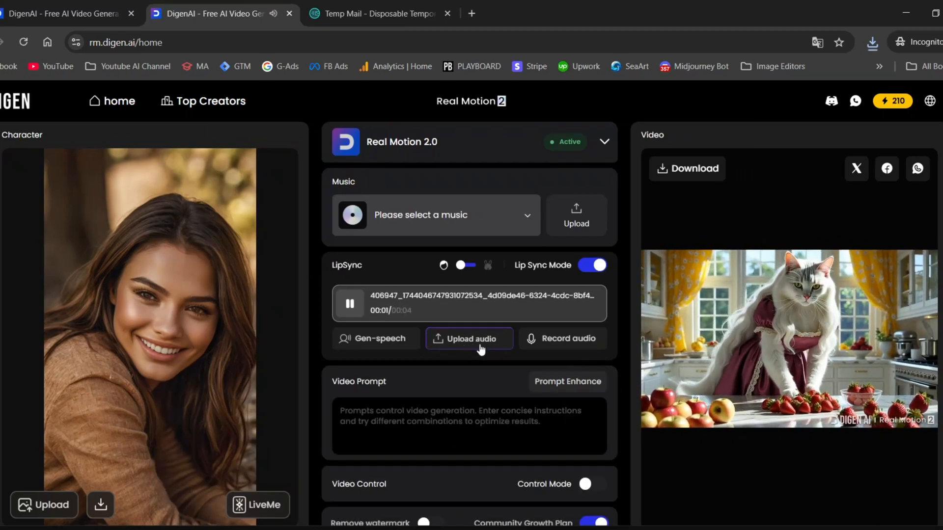
scroll(down, 3)
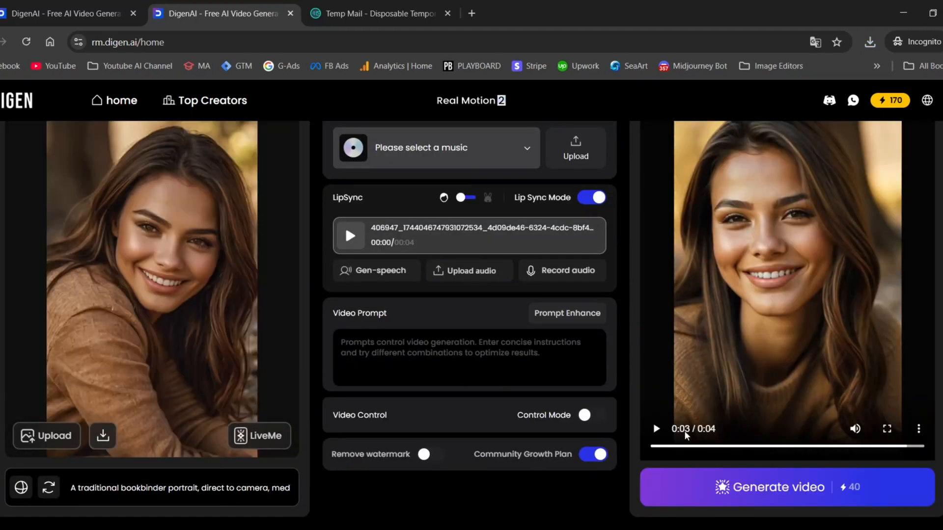
click(655, 429)
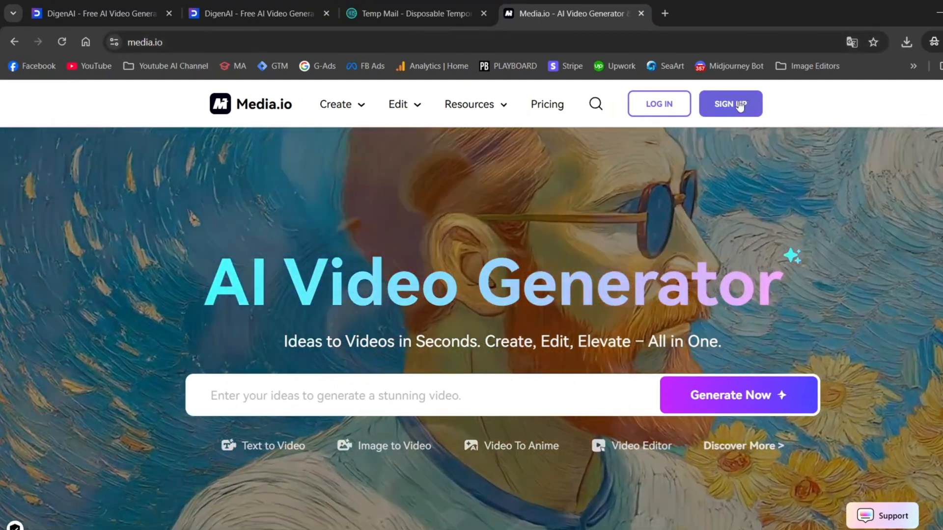
Step: Sign up for Media.io with Google and go to the Watermark Remover tool
click(729, 104)
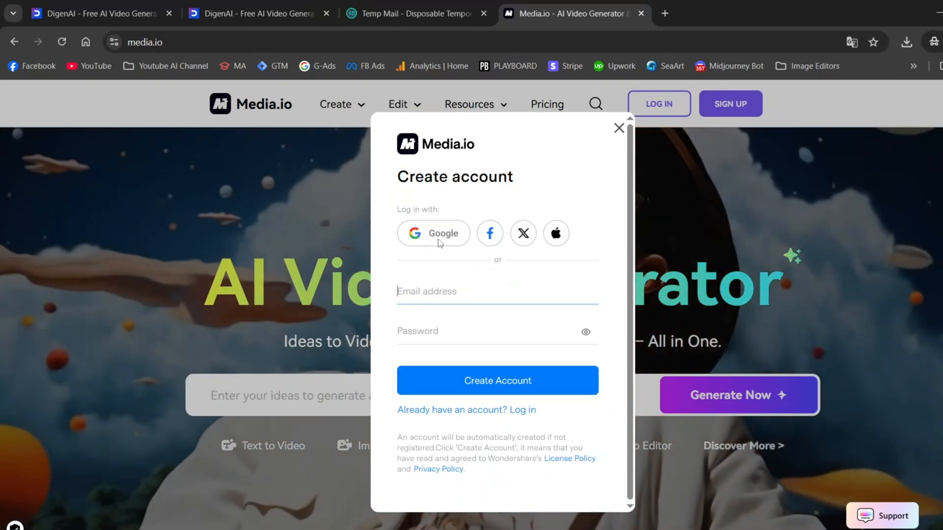
click(496, 380)
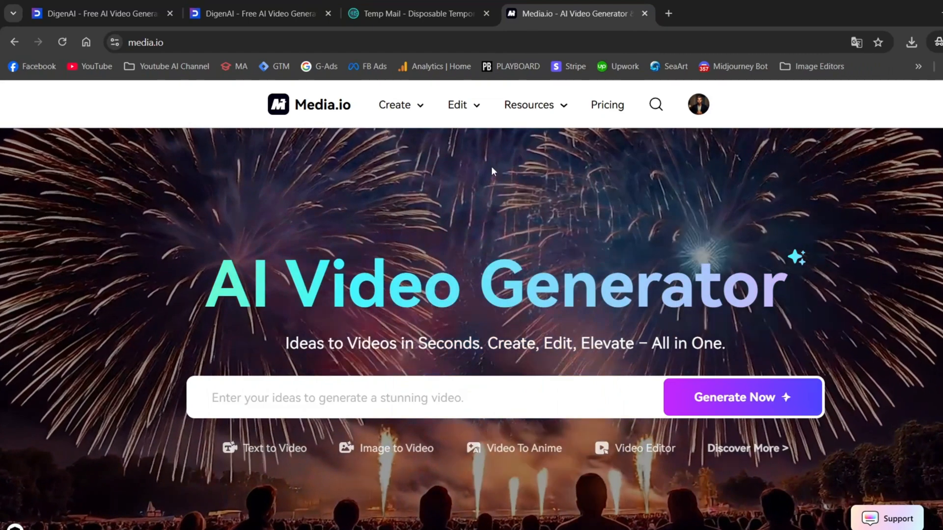
click(458, 104)
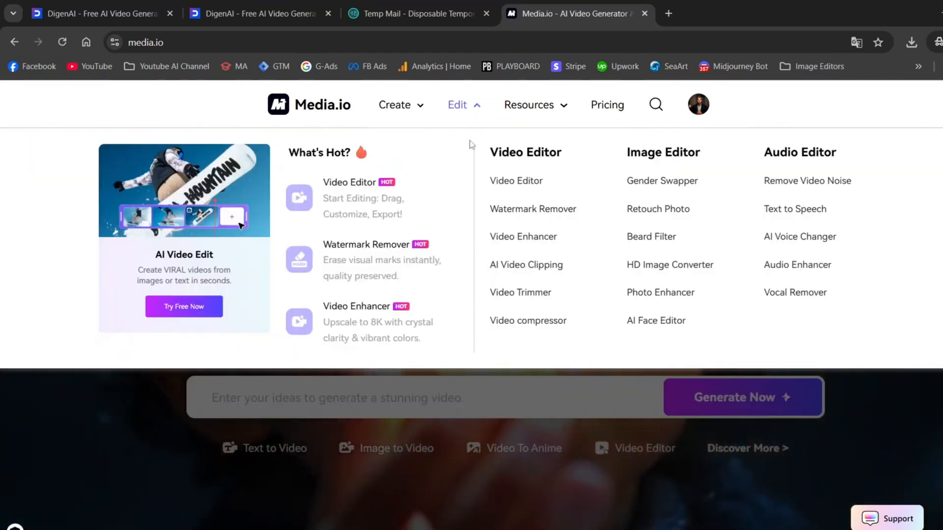
click(532, 209)
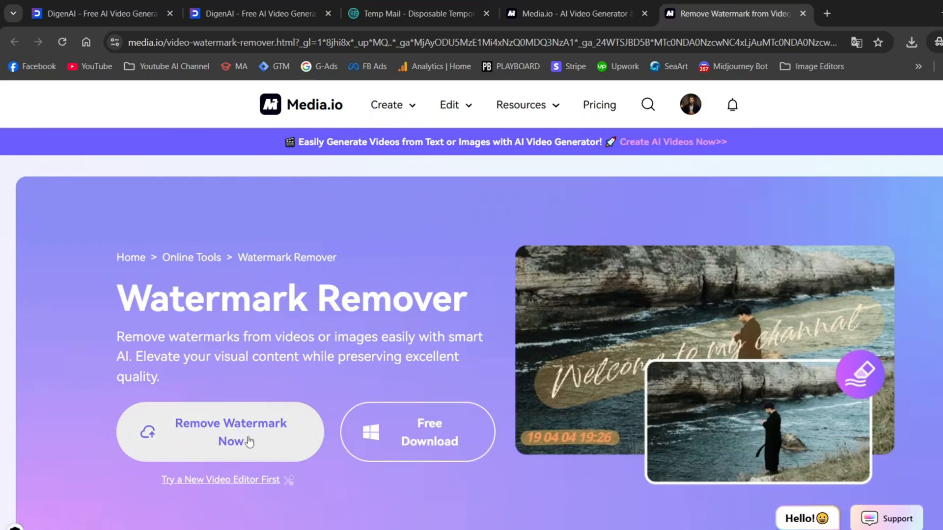
Step: Erase the DIGEN watermark from the woman-and-dog video in AniEraser and play it full screen
click(219, 432)
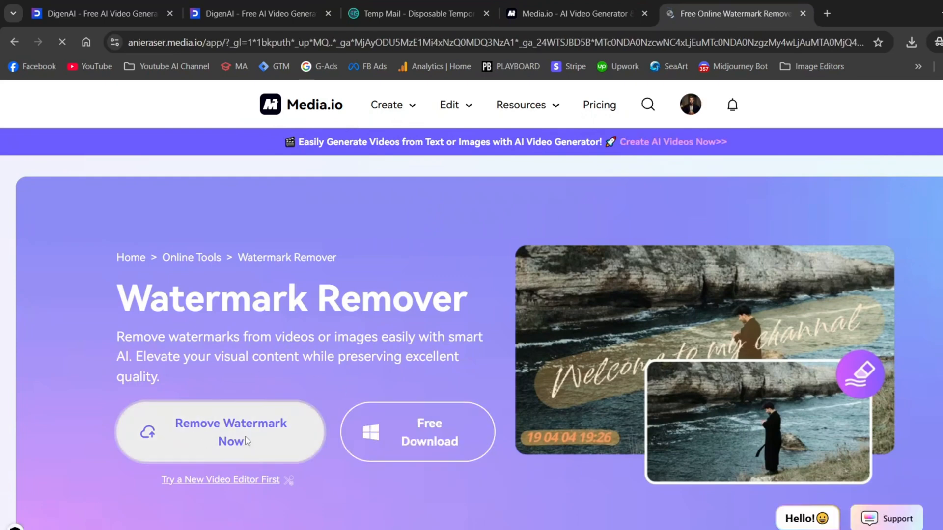
click(229, 432)
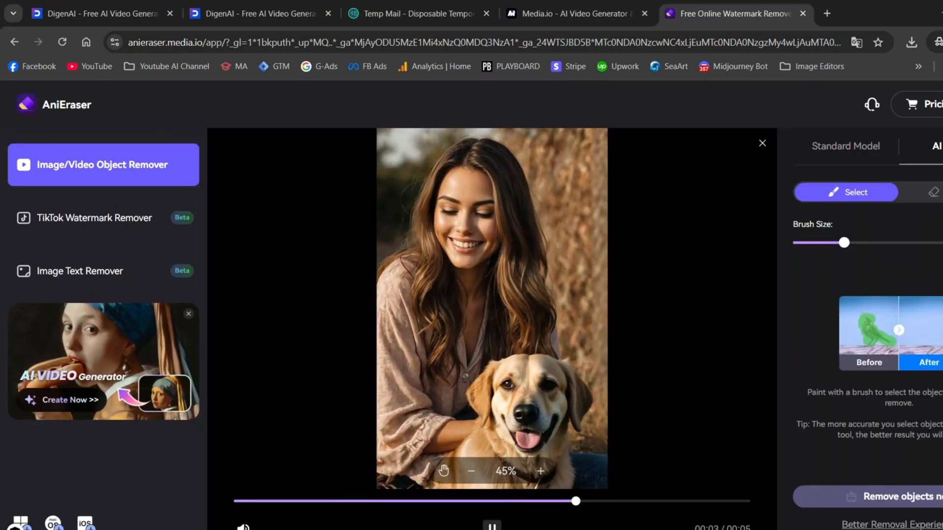
click(471, 471)
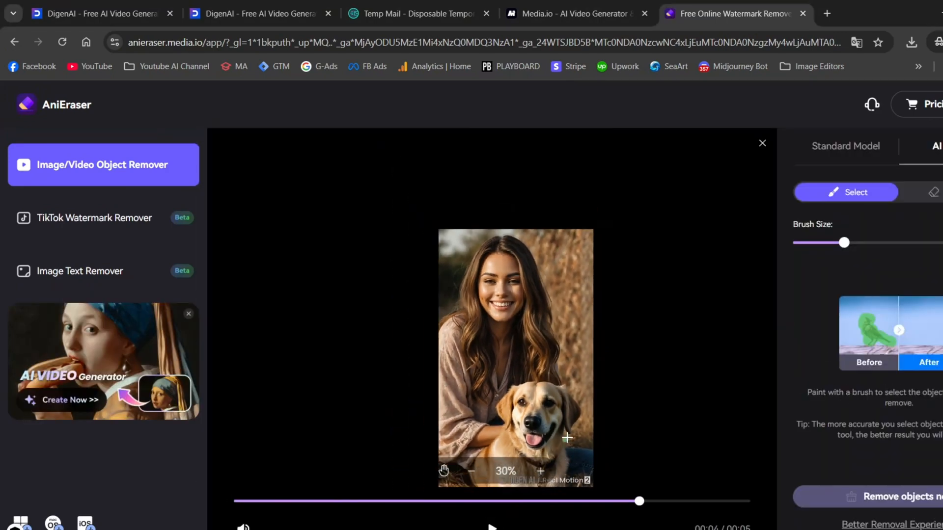
mouse_move(548, 416)
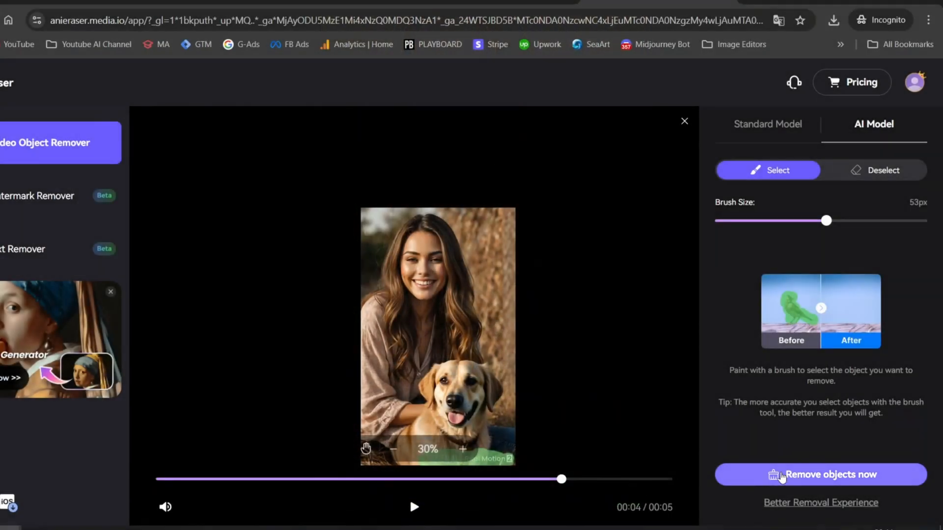
click(821, 474)
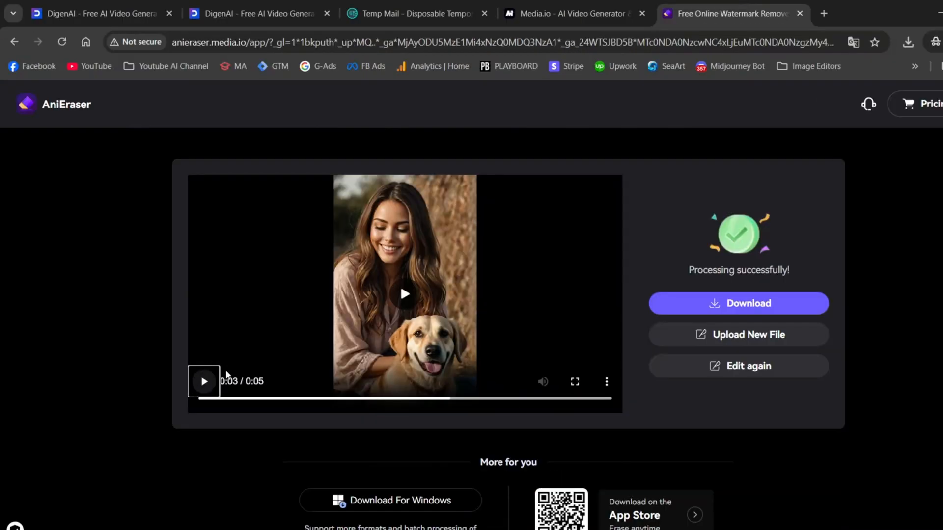
click(574, 381)
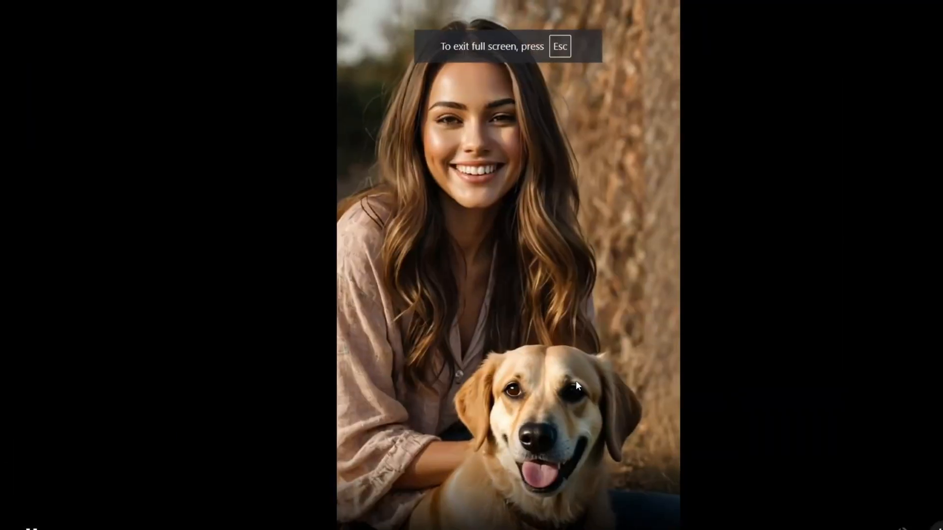